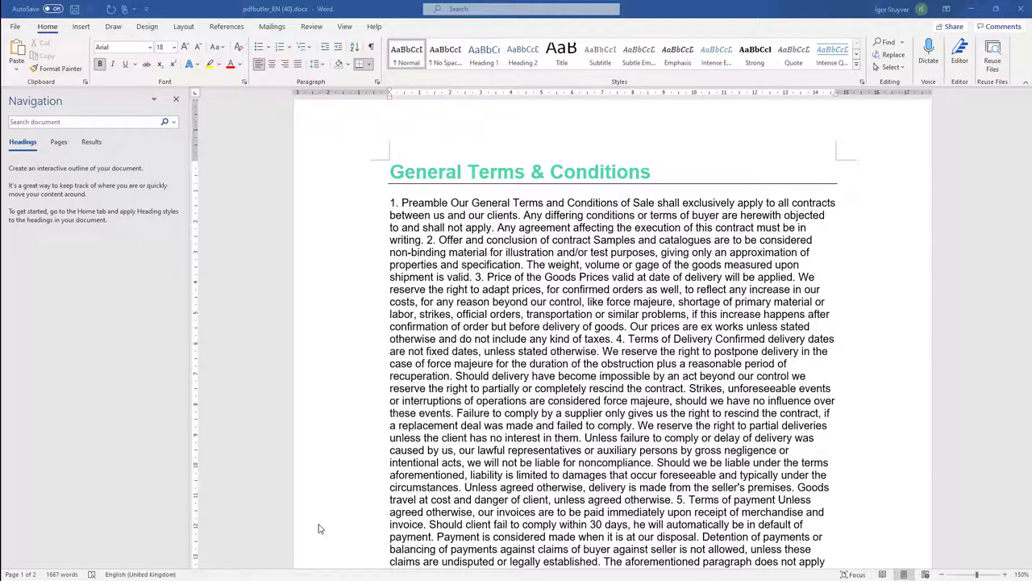
pyautogui.moveTo(492, 215)
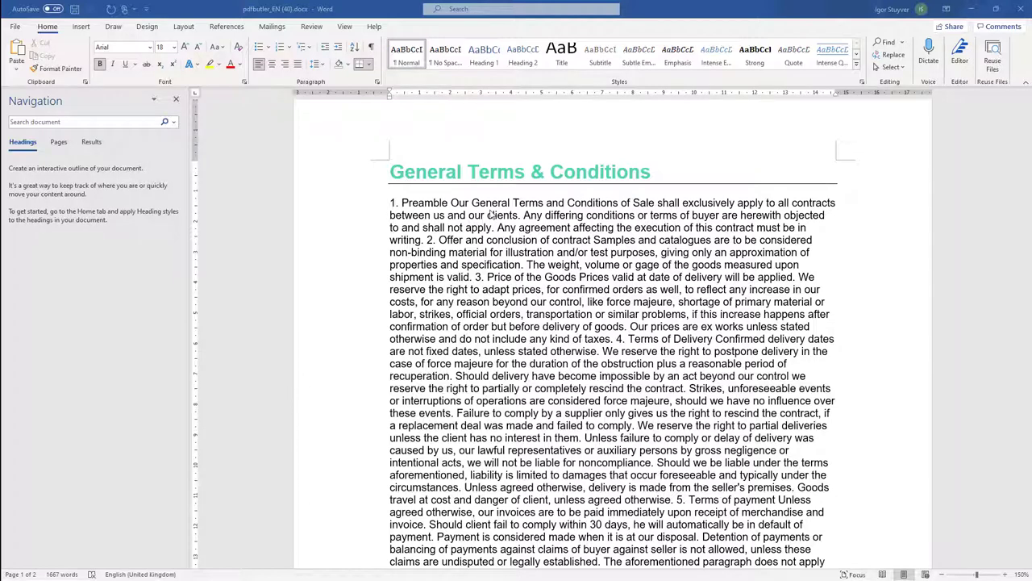
# Scroll the pdfbutler_EN (39) template to page 6 showing the [[Conditions!]] merge field.
pyautogui.scroll(-3)
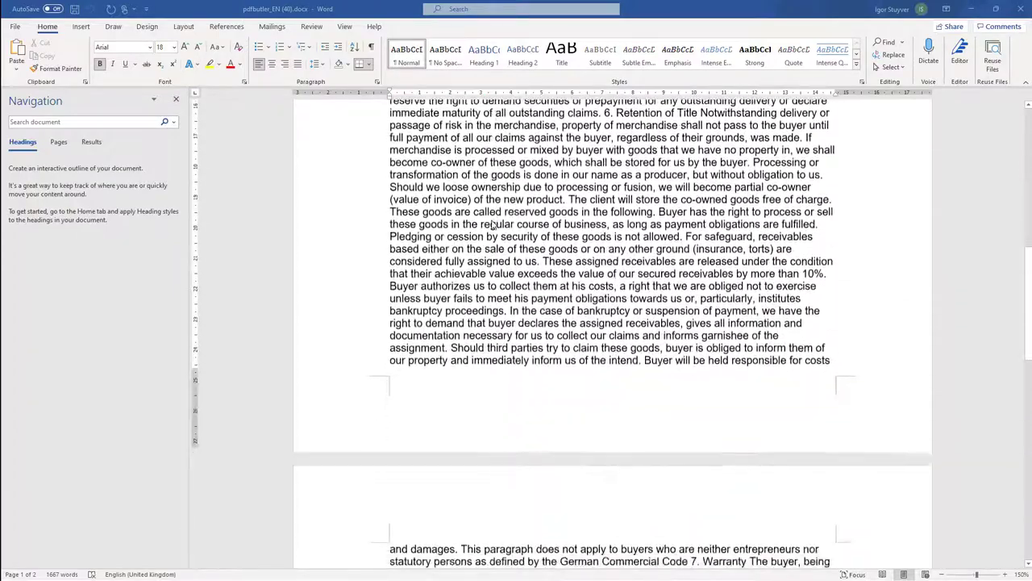
pyautogui.scroll(-3)
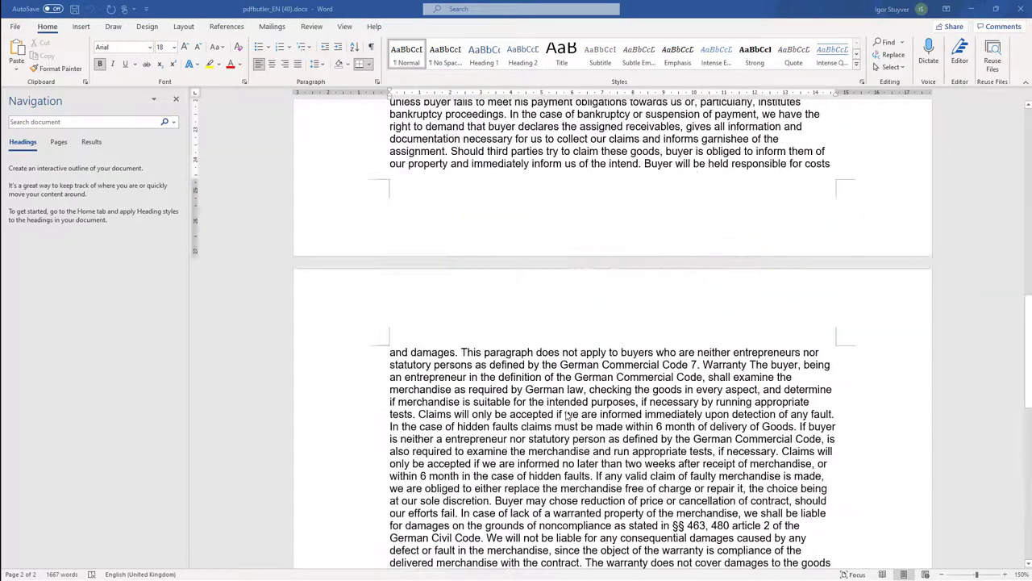
pyautogui.scroll(3)
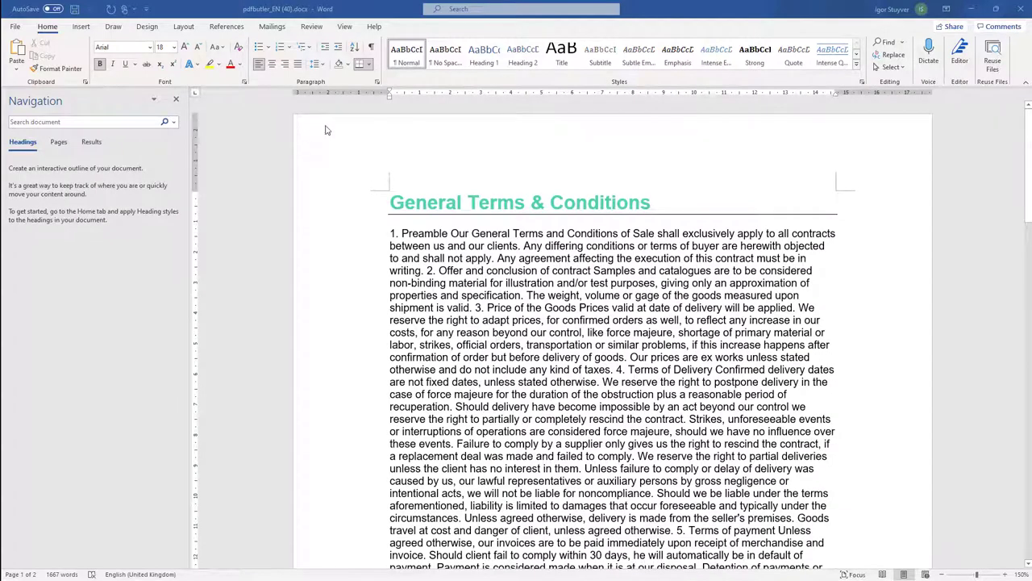
pyautogui.moveTo(393, 135)
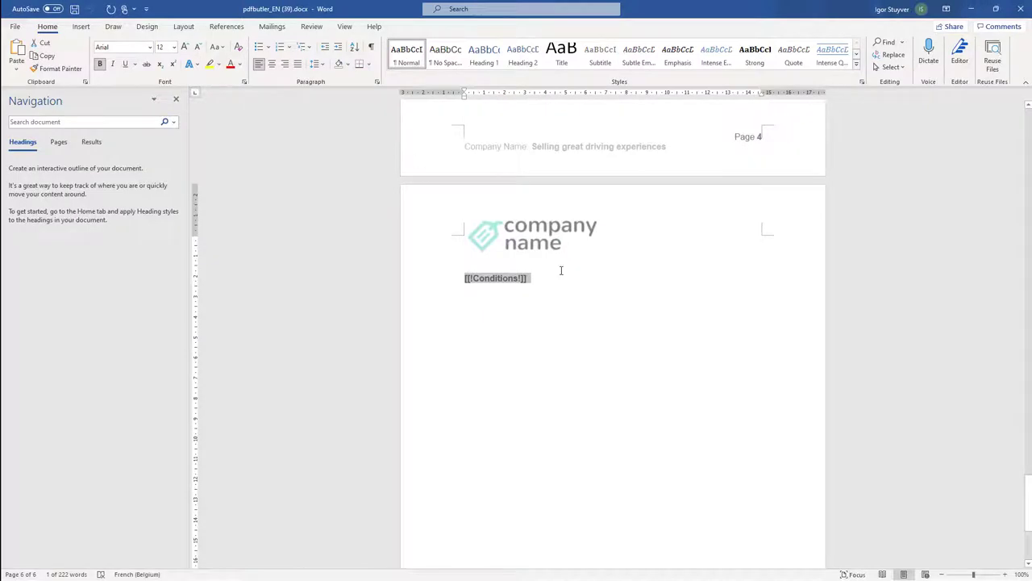
pyautogui.scroll(-3)
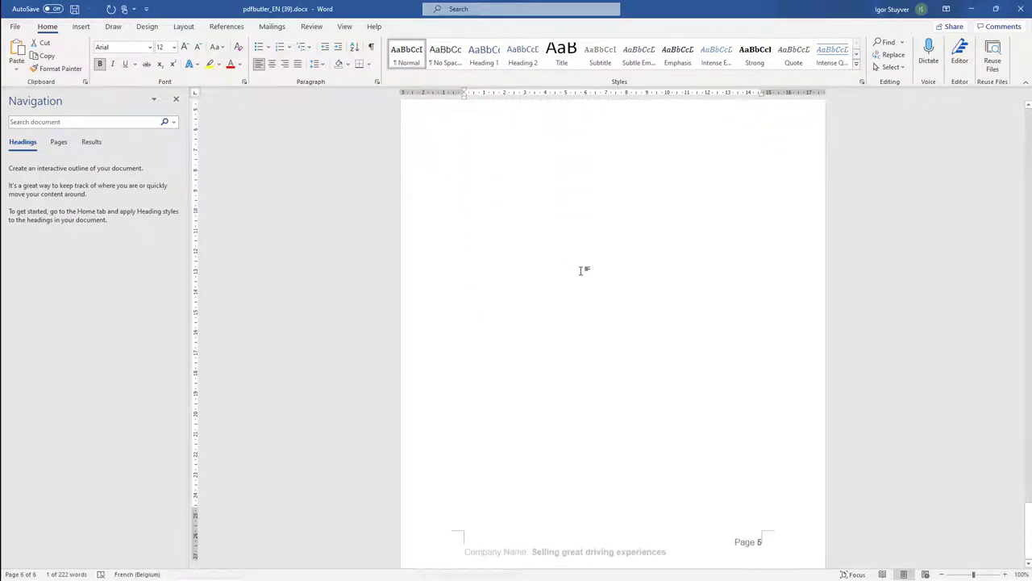
pyautogui.scroll(3)
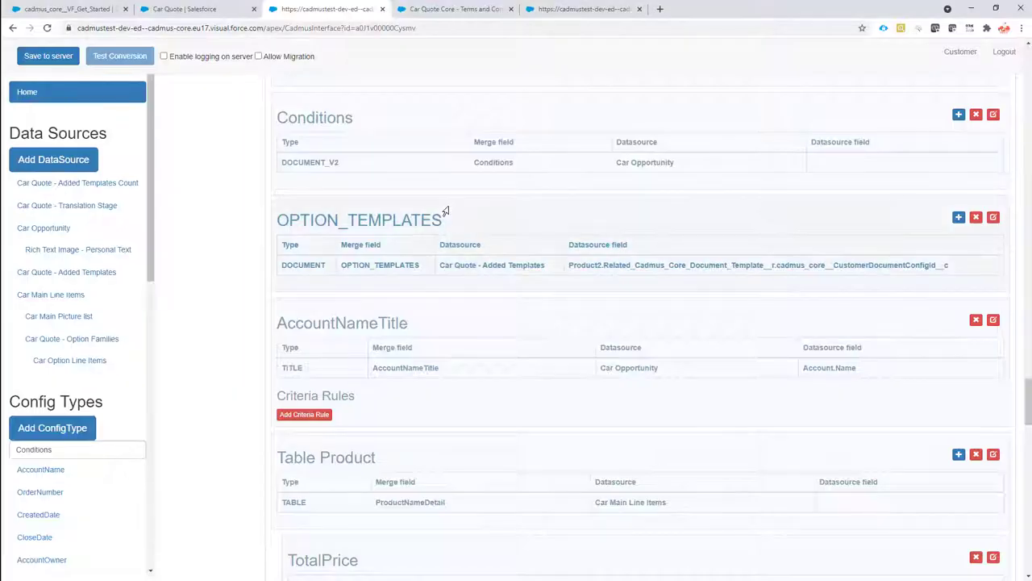
pyautogui.moveTo(252, 102)
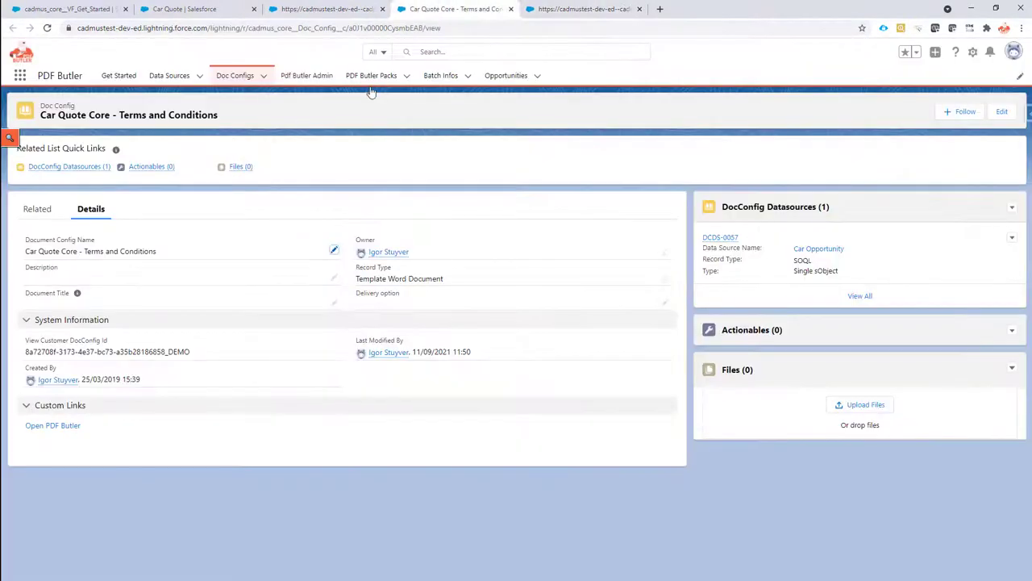
pyautogui.moveTo(838, 180)
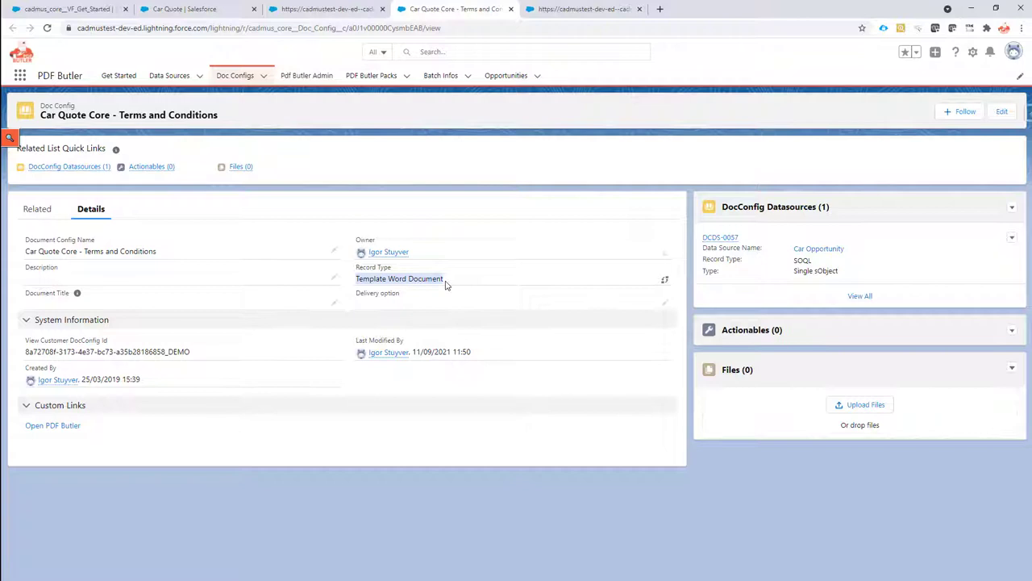
pyautogui.moveTo(375, 208)
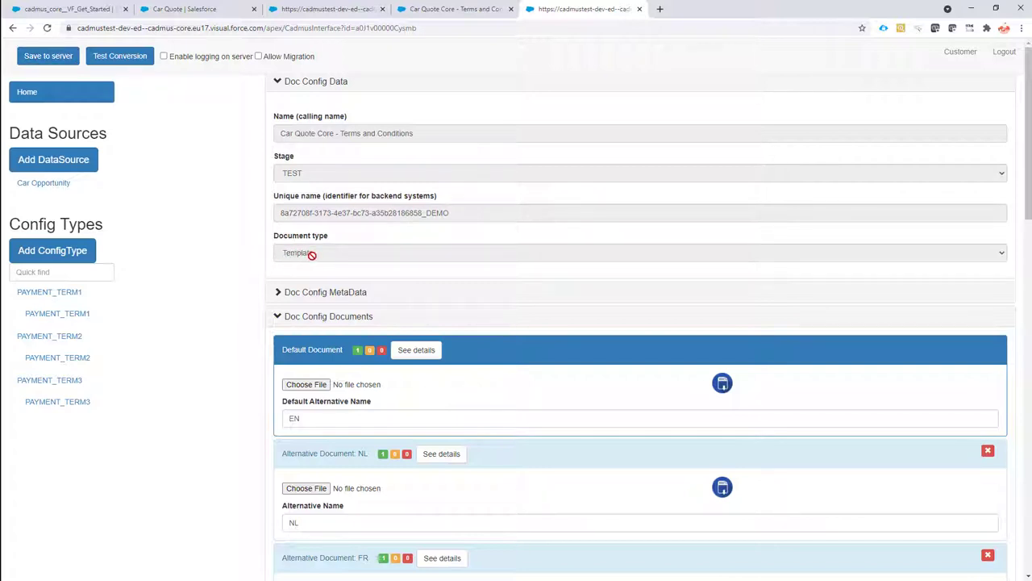
# Scroll through the Terms and Conditions config's language documents, Car Opportunity data source and payment-term config types.
pyautogui.scroll(-3)
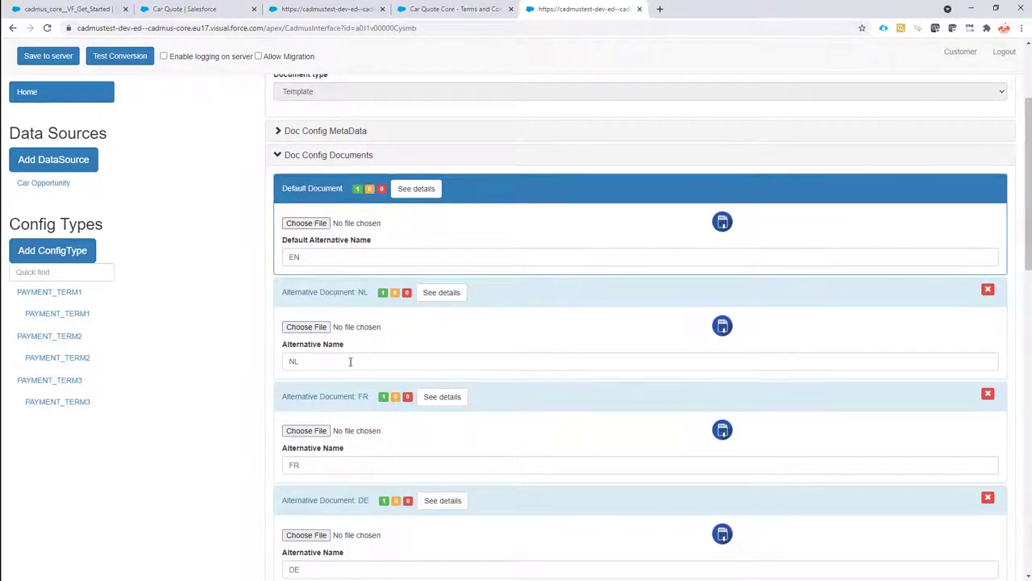
pyautogui.moveTo(362, 338)
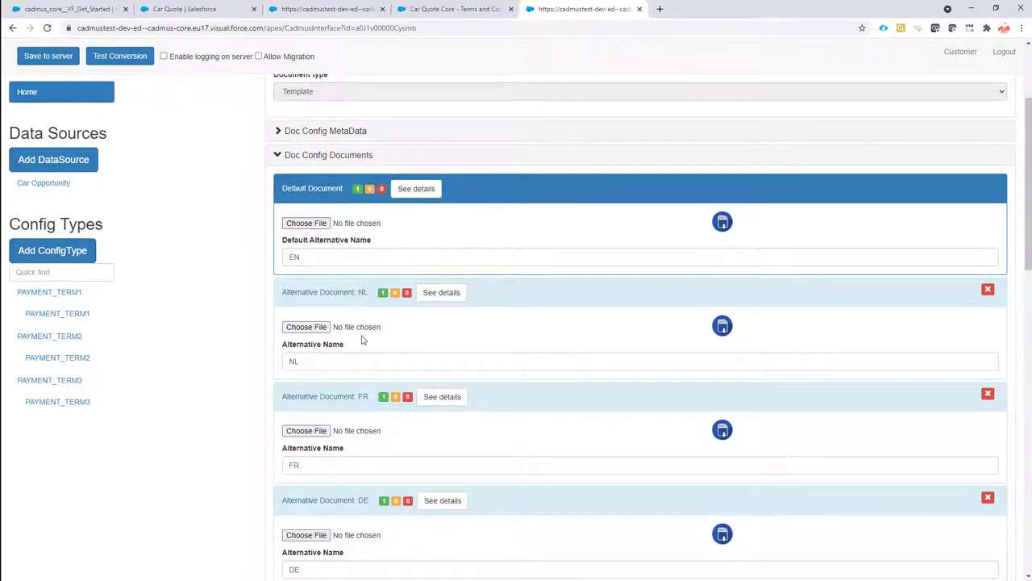
pyautogui.moveTo(157, 313)
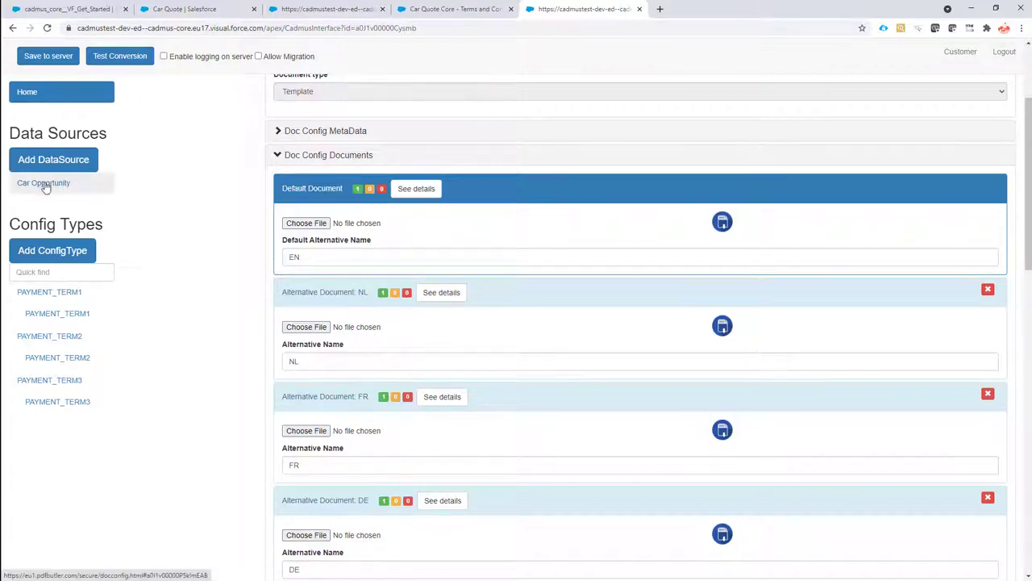
pyautogui.scroll(-3)
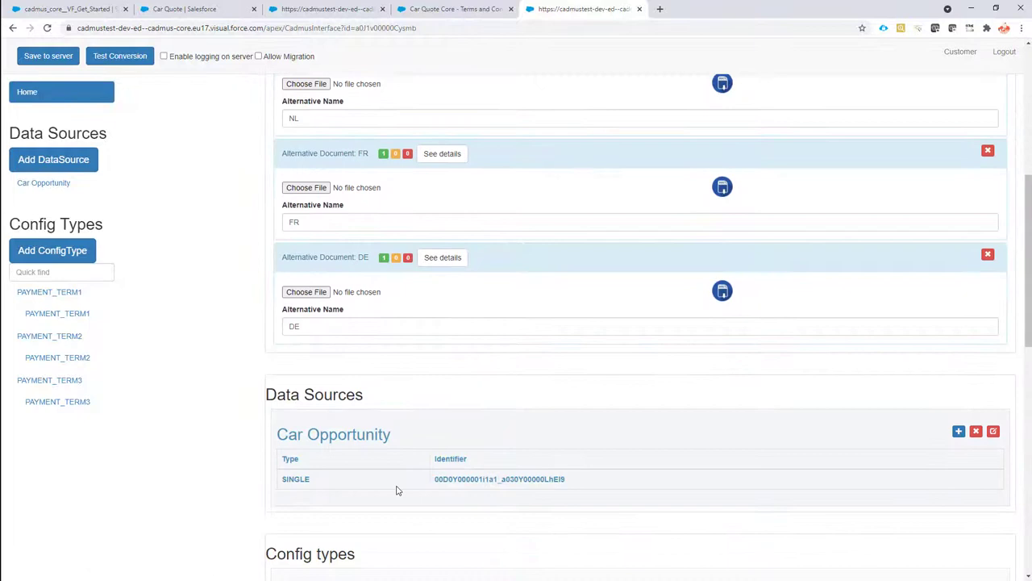
pyautogui.scroll(-3)
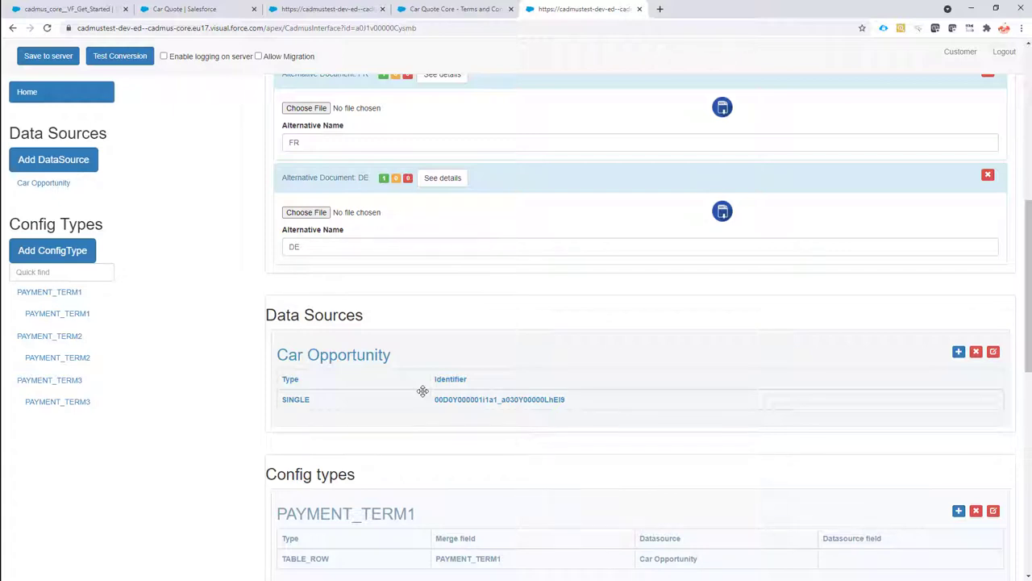
pyautogui.moveTo(51, 201)
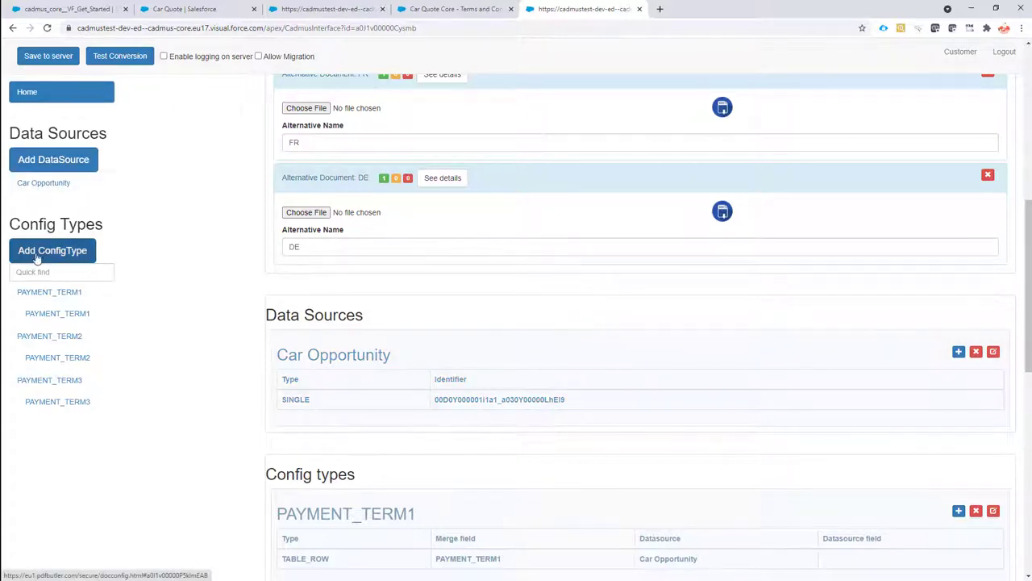
pyautogui.moveTo(58, 313)
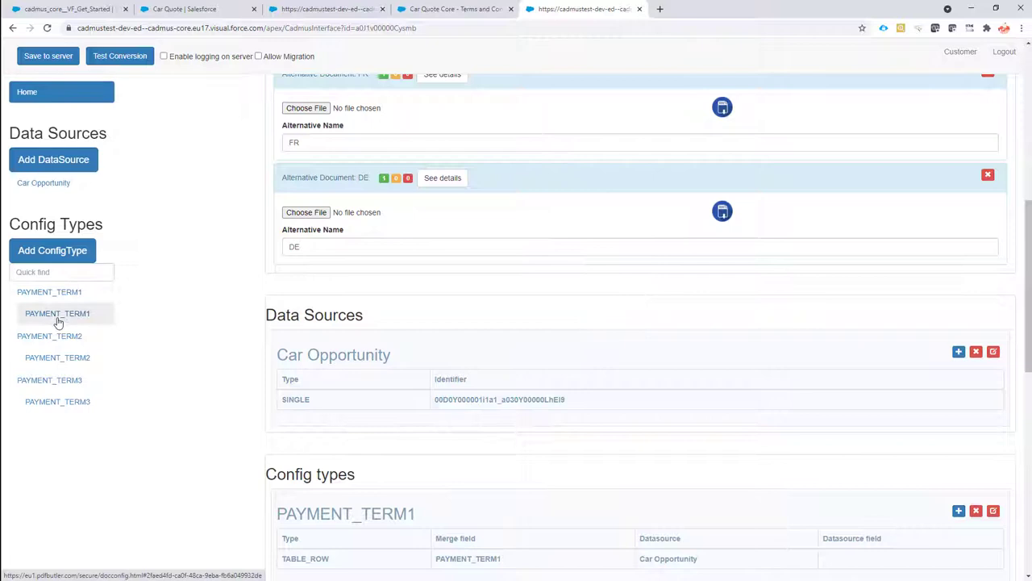
pyautogui.scroll(-3)
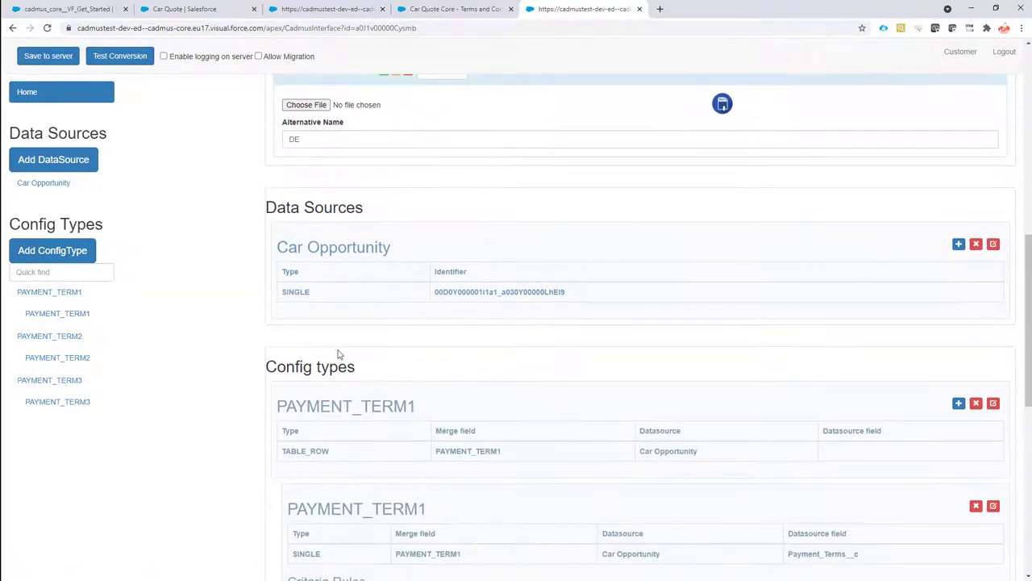
pyautogui.moveTo(740, 347)
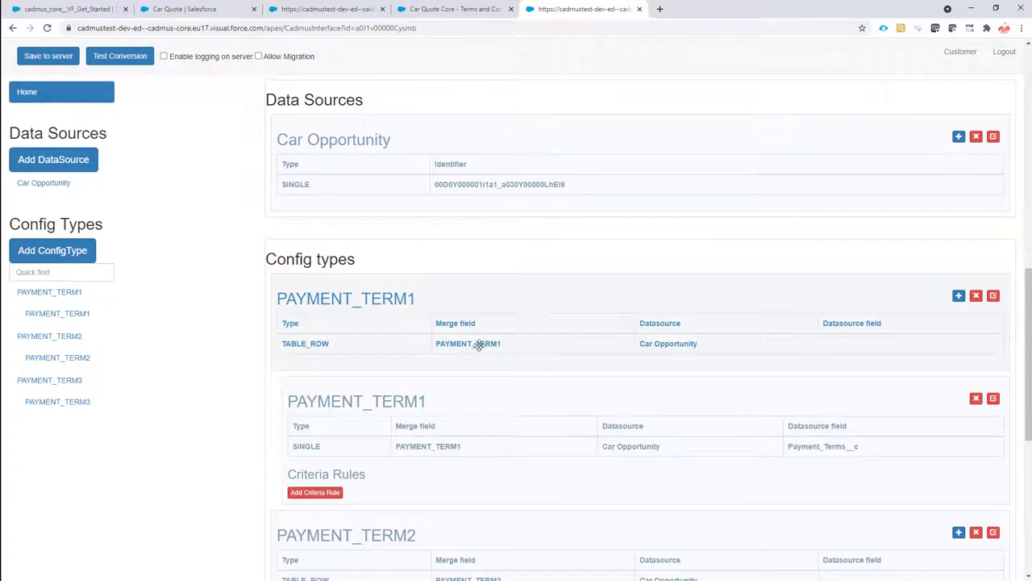
pyautogui.moveTo(621, 341)
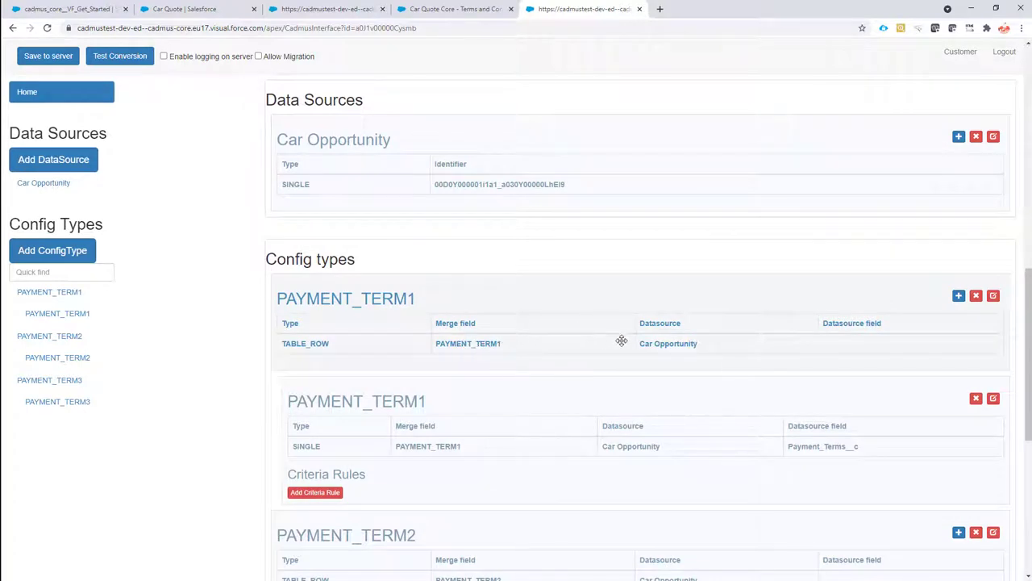
pyautogui.moveTo(732, 350)
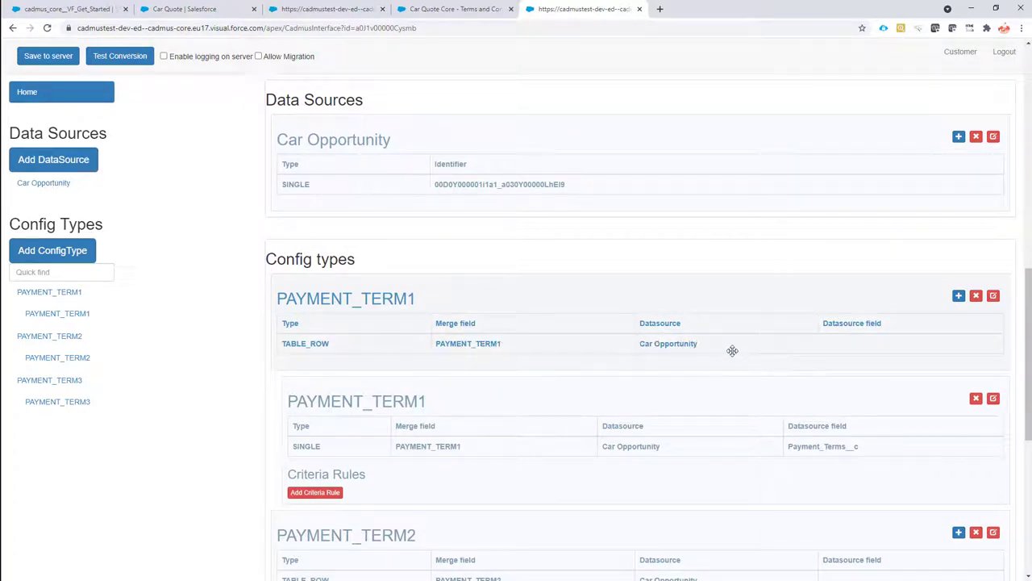
pyautogui.scroll(-3)
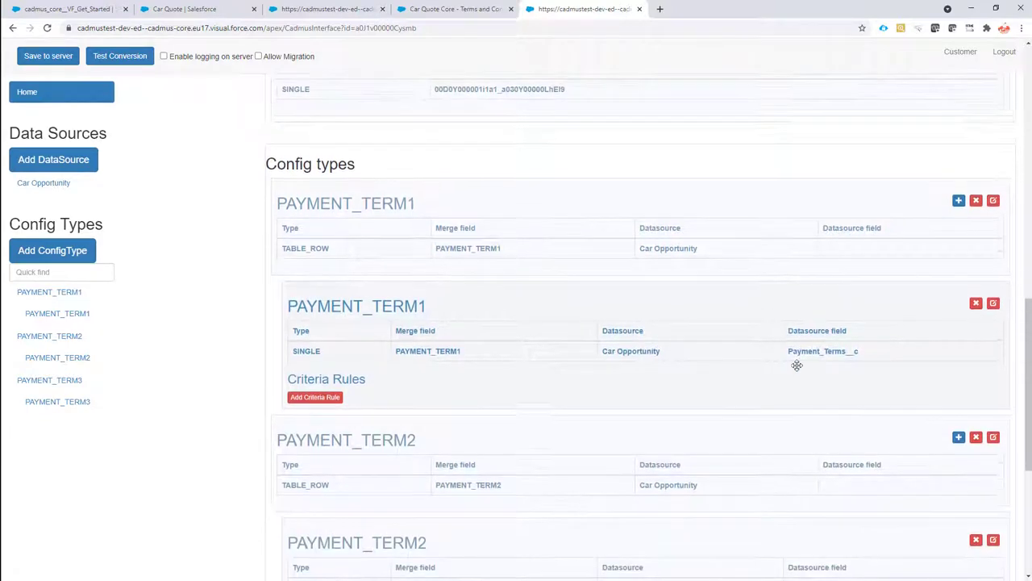
pyautogui.scroll(3)
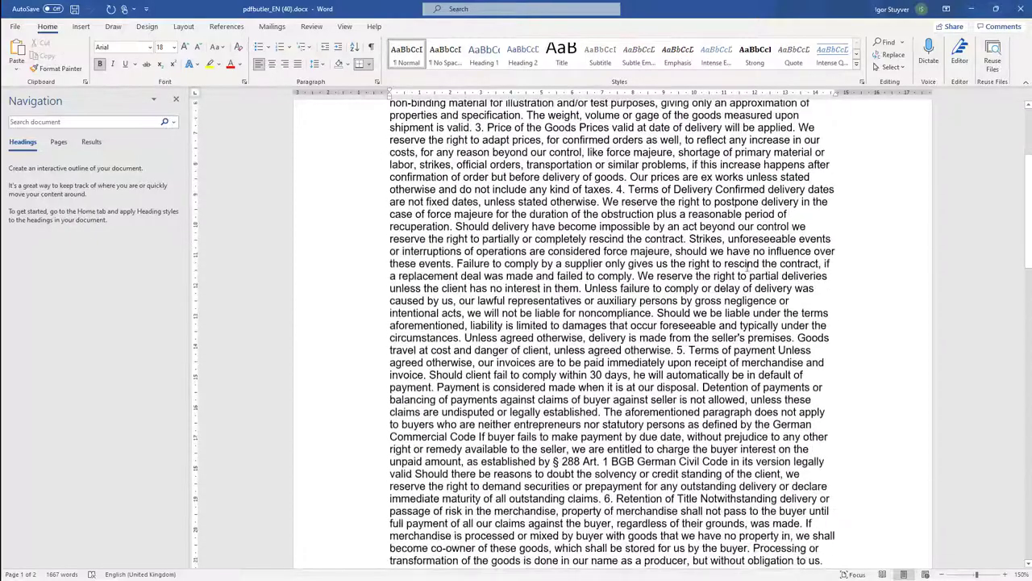
# Scroll through the terms text of the pdfbutler_EN (40) Word document.
pyautogui.scroll(-3)
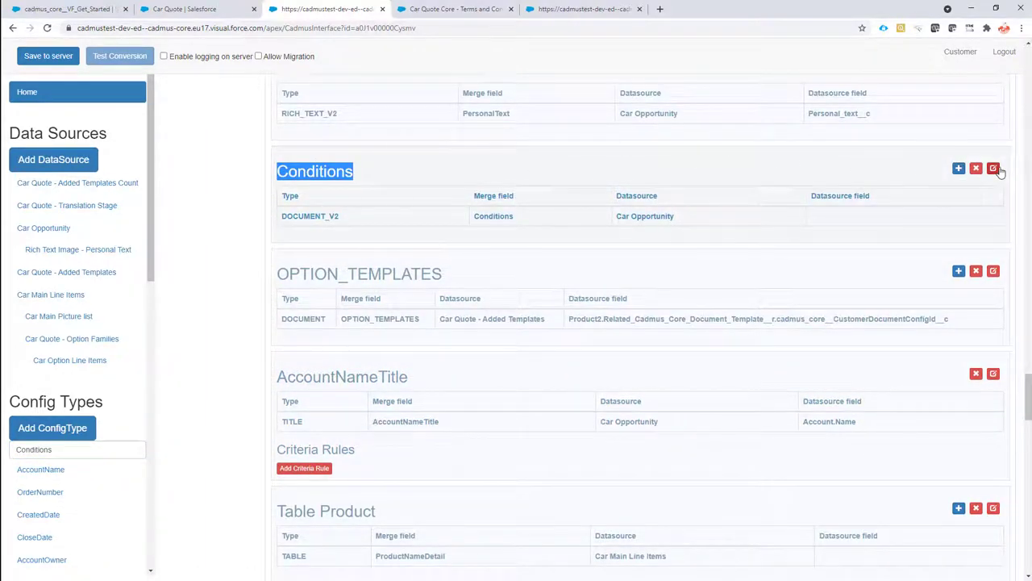
# Edit the Conditions config type, keeping it as DOCUMENT V2, with a StageName = Negotiation/Review condition.
pyautogui.click(994, 167)
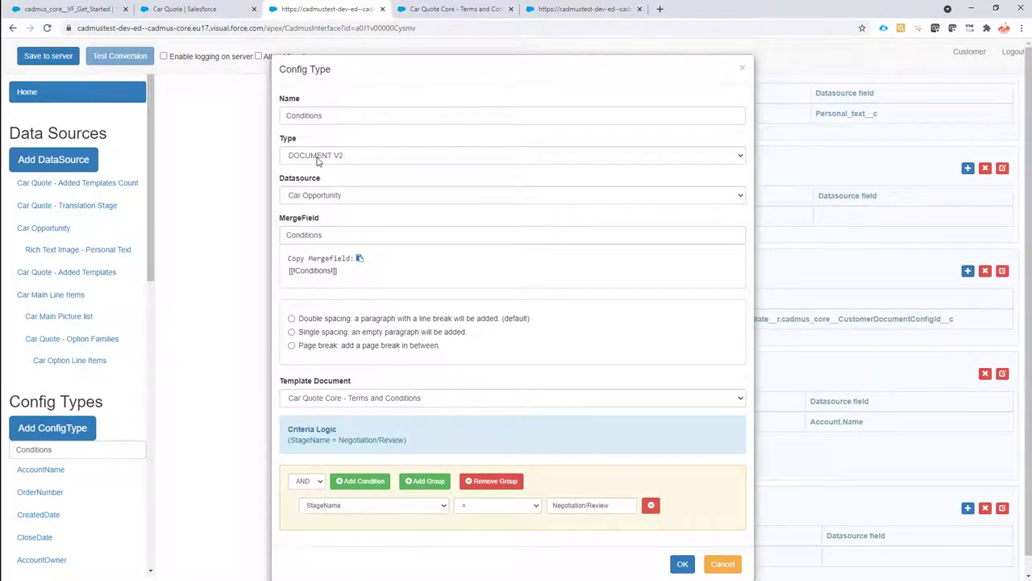
pyautogui.click(513, 155)
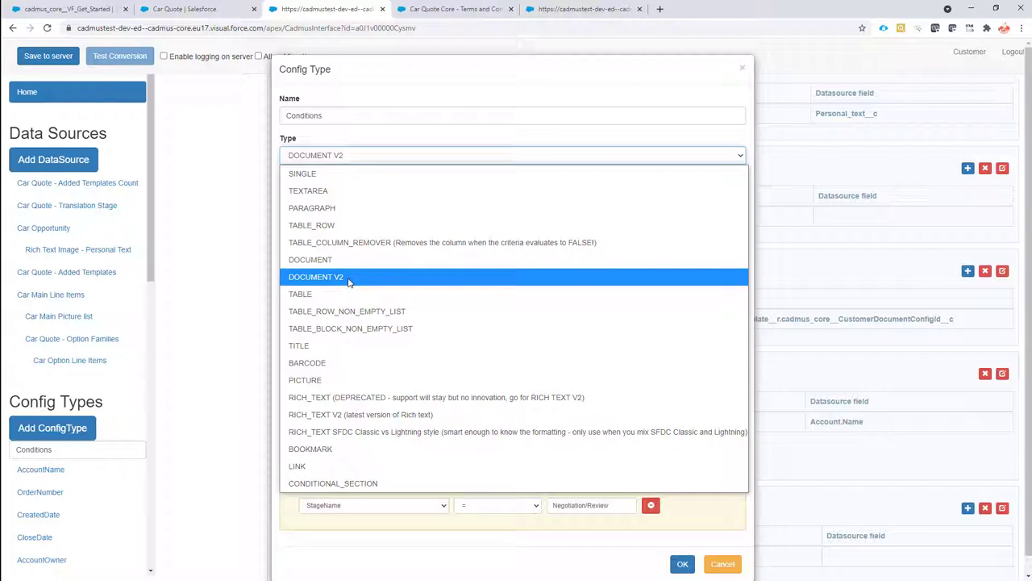
pyautogui.click(315, 276)
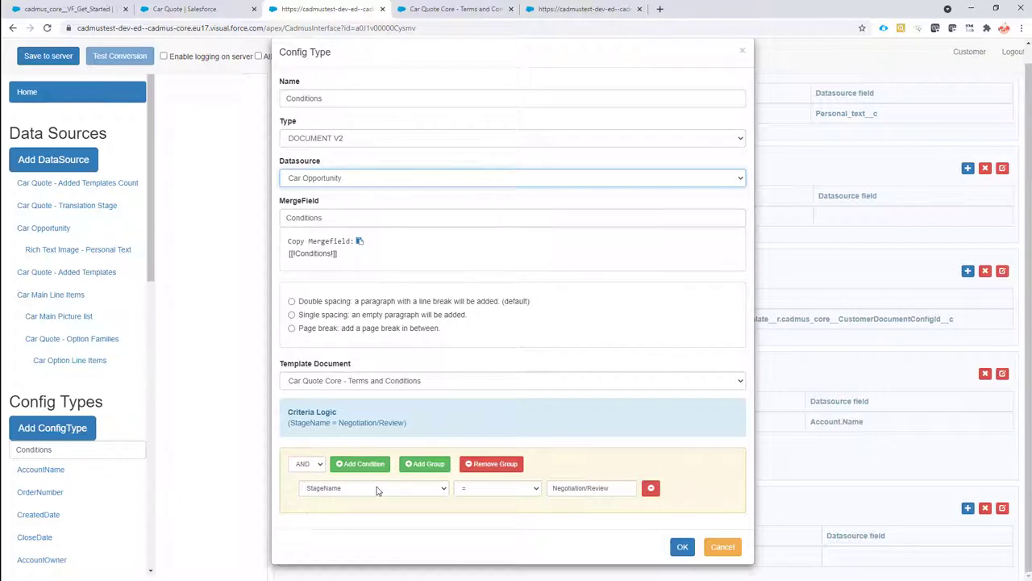
pyautogui.moveTo(339, 495)
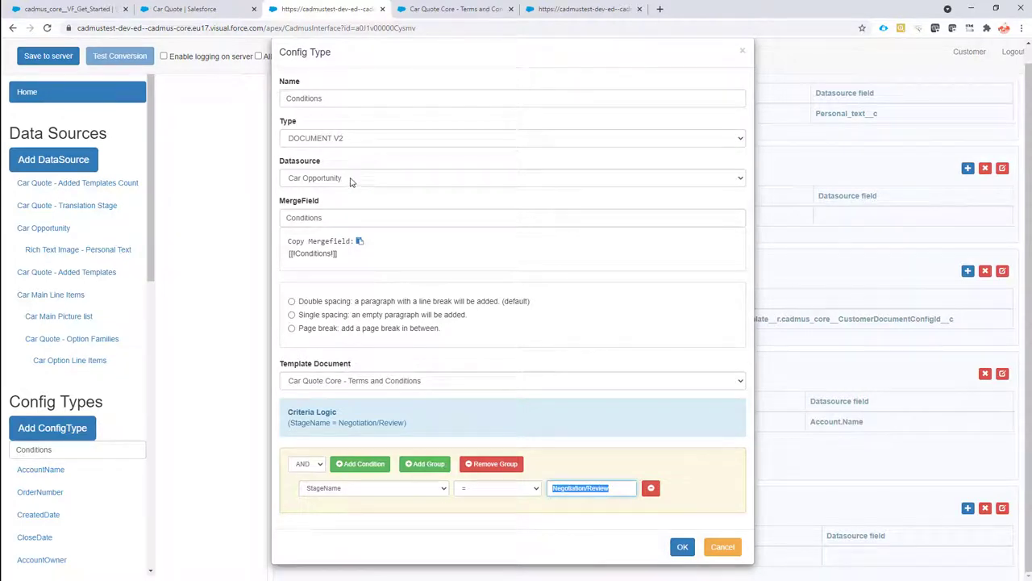
pyautogui.moveTo(351, 196)
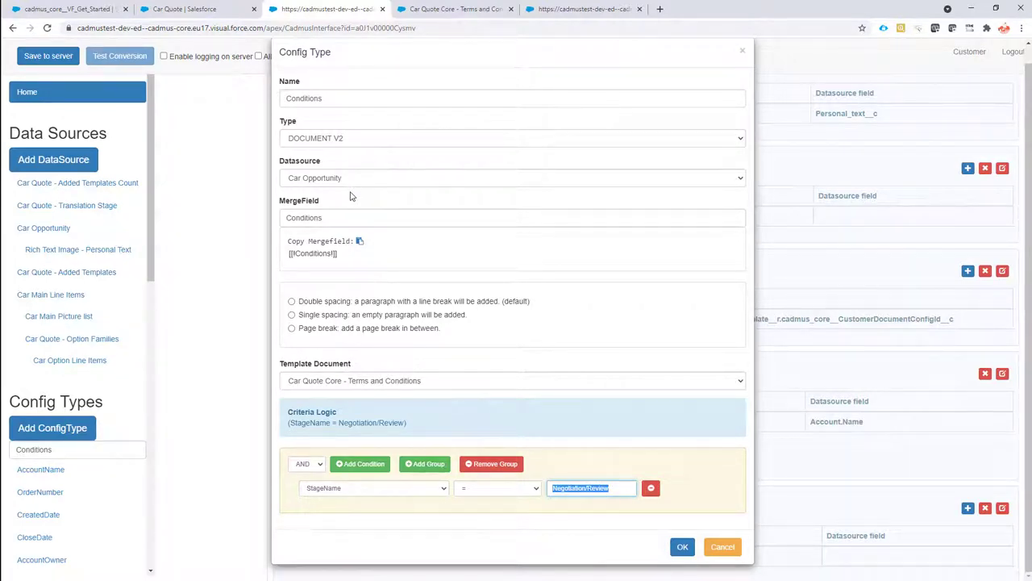
pyautogui.moveTo(375, 156)
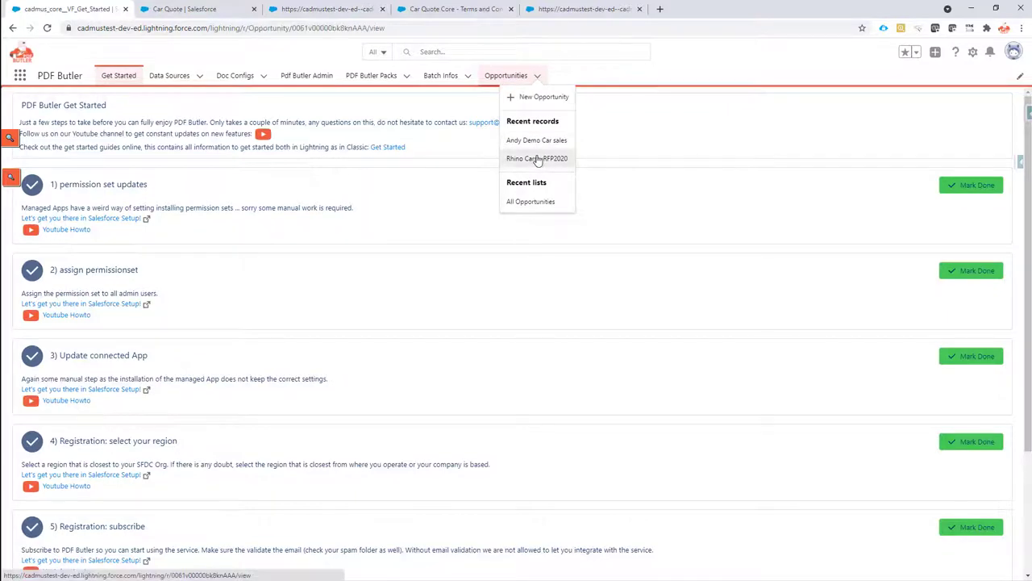
# Open Rhino Cars - RFP2020 and set its stage to Proposal/Price Quote.
pyautogui.click(536, 158)
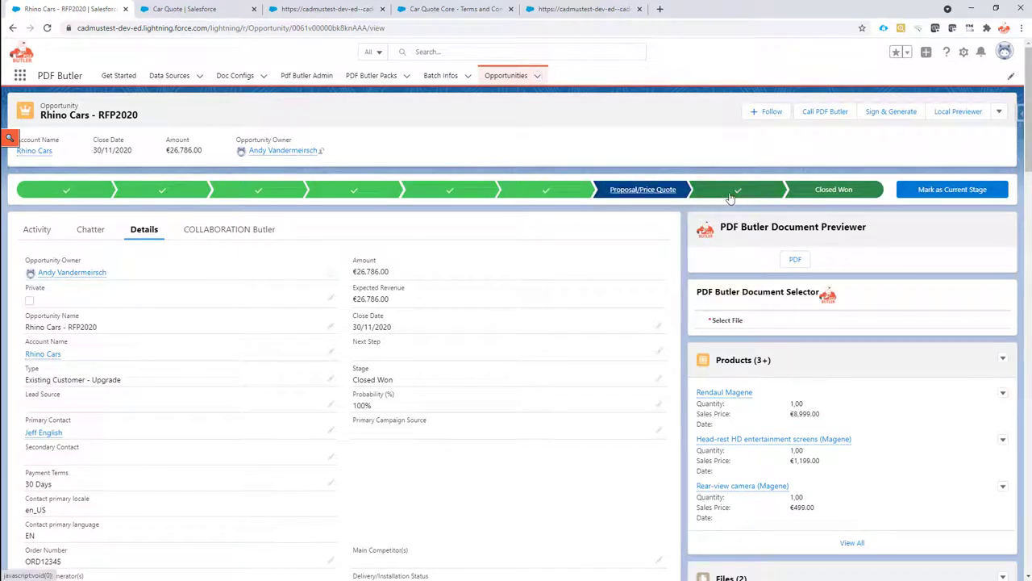
pyautogui.click(953, 188)
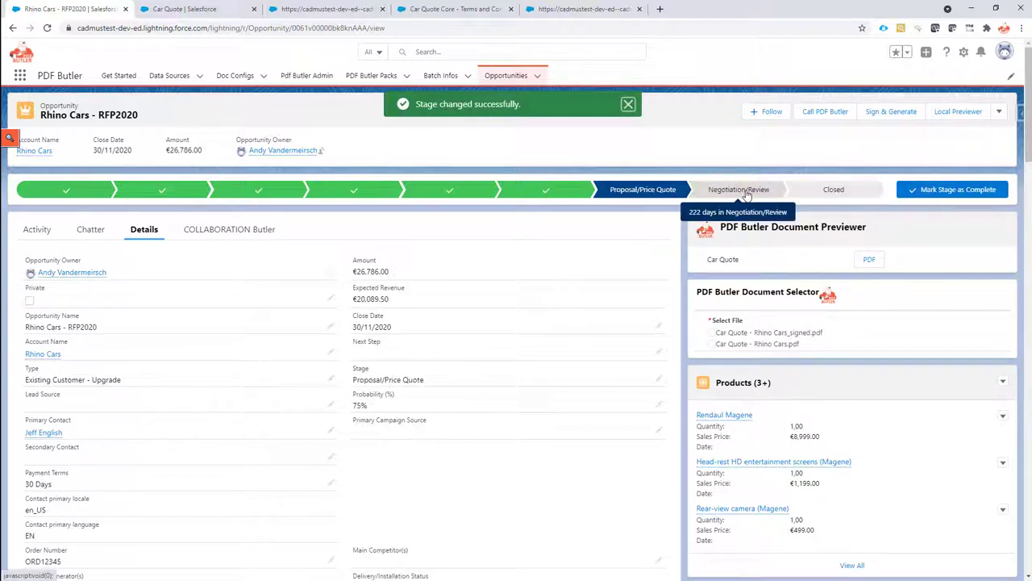
pyautogui.moveTo(870, 260)
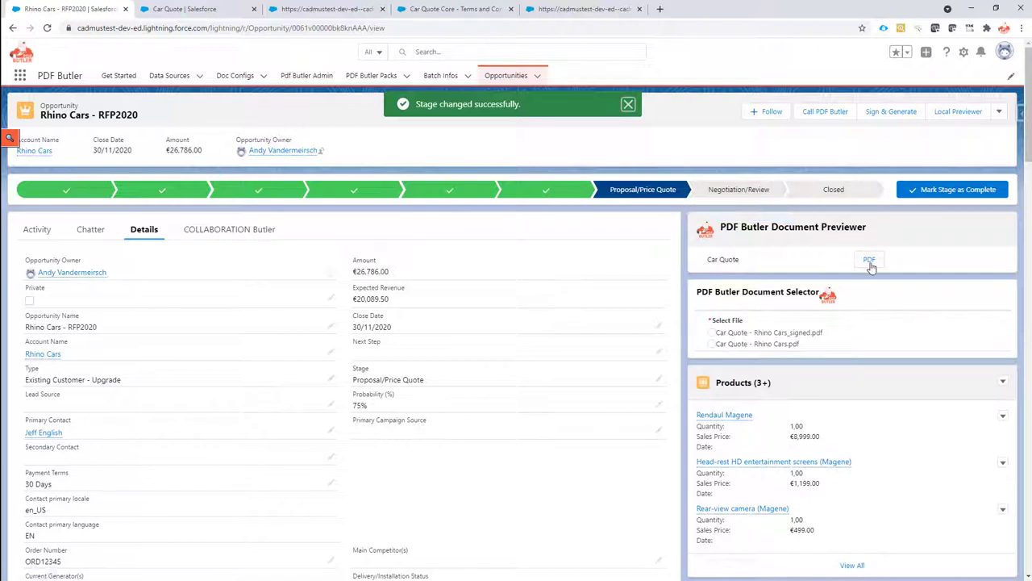
pyautogui.click(870, 259)
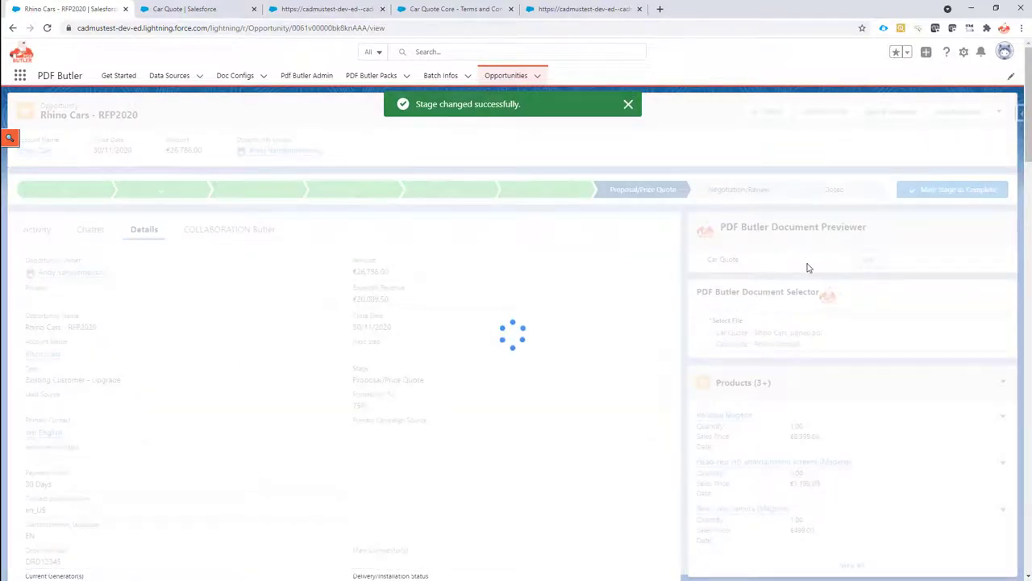
pyautogui.click(628, 104)
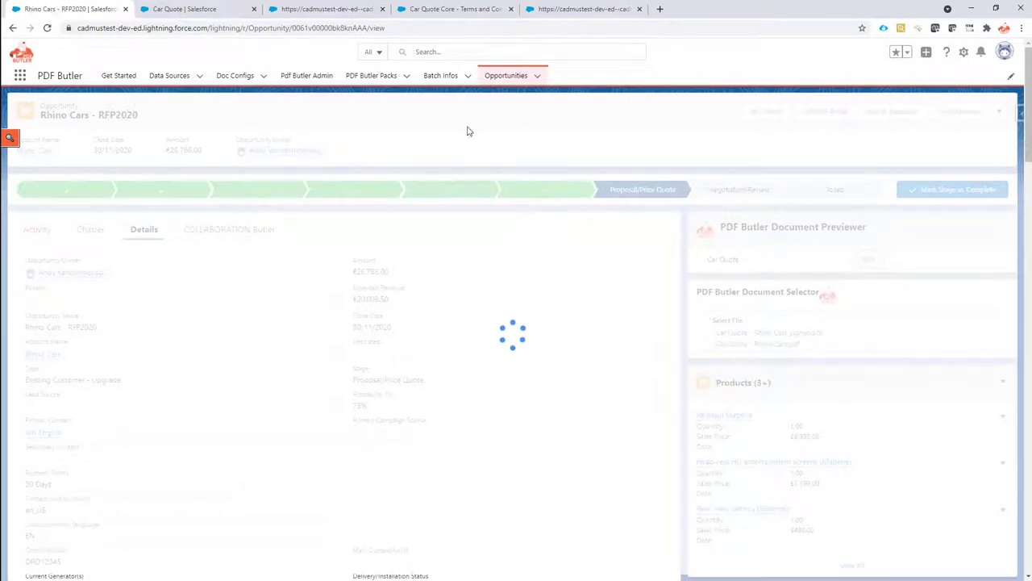
pyautogui.moveTo(520, 312)
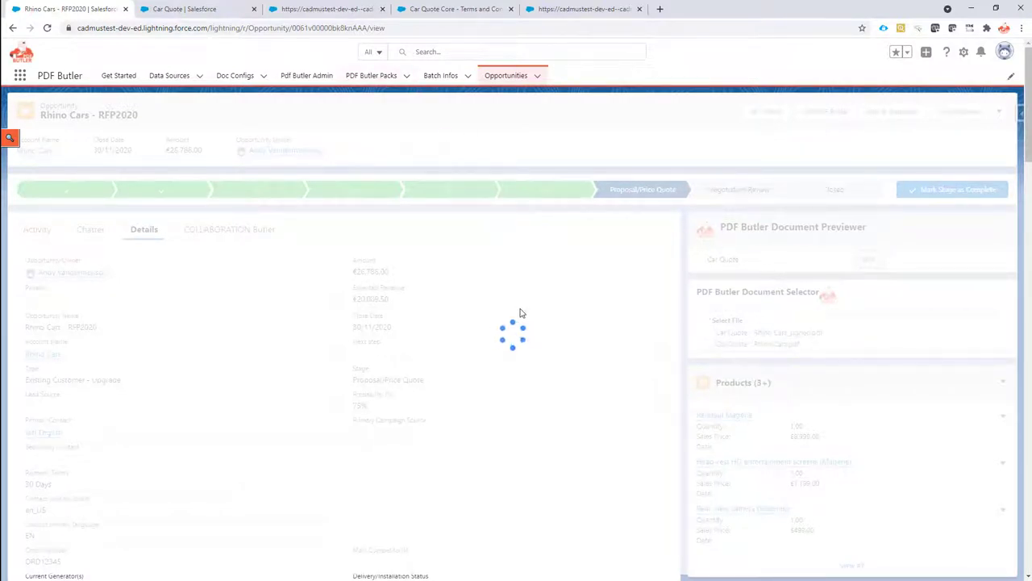
pyautogui.click(870, 259)
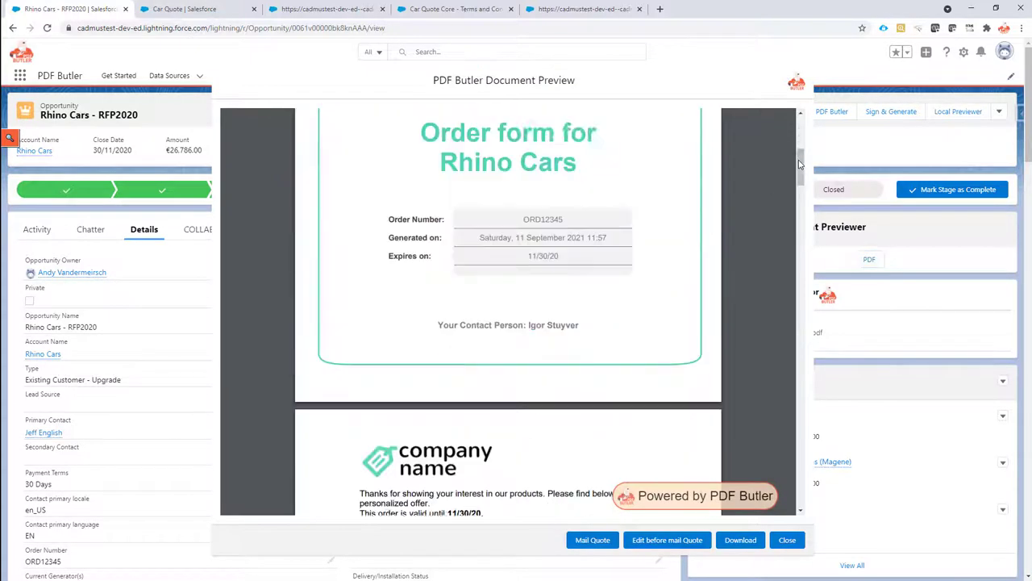
pyautogui.scroll(-3)
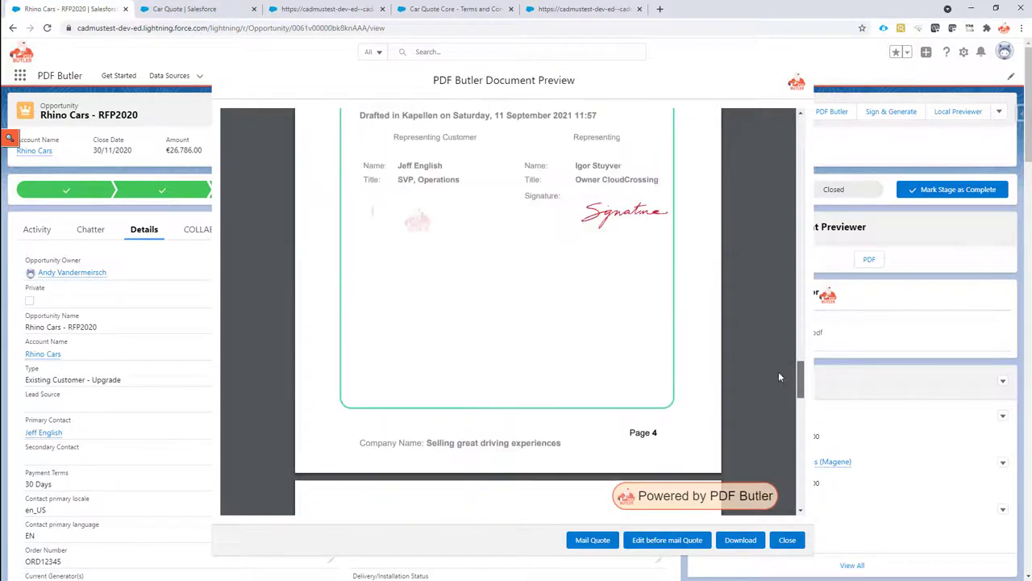
pyautogui.scroll(-3)
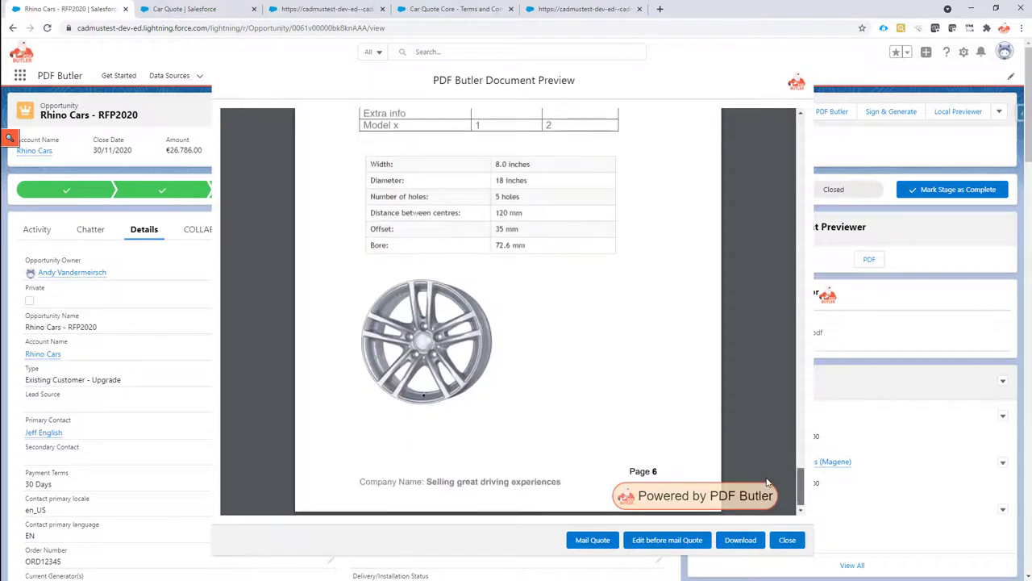
pyautogui.scroll(3)
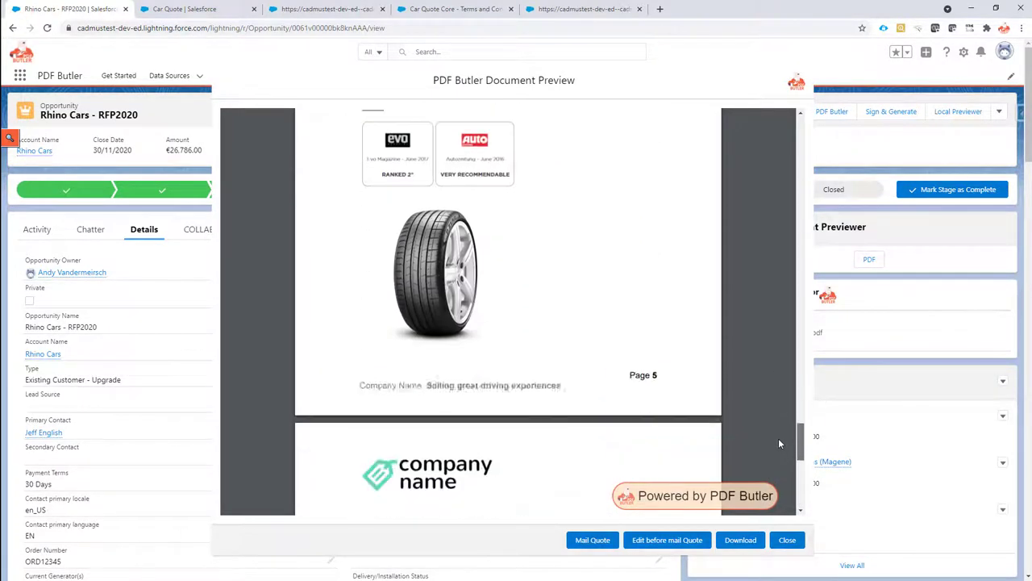
pyautogui.scroll(-3)
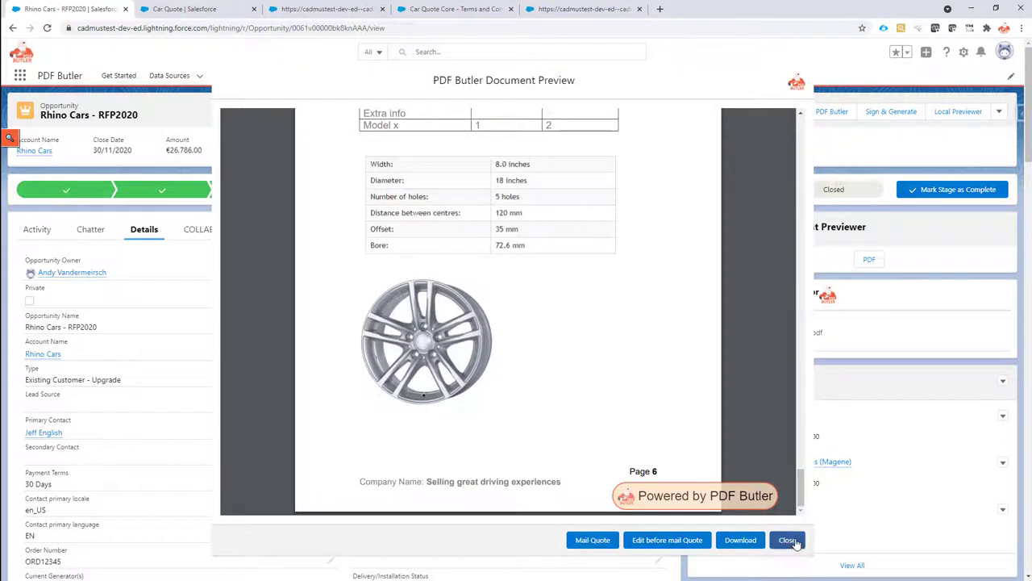
pyautogui.click(787, 540)
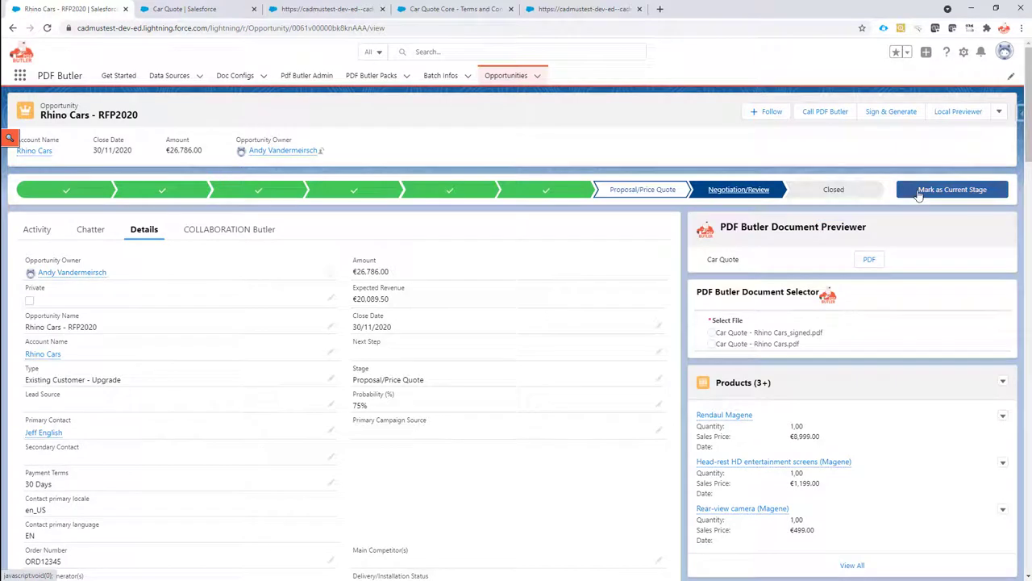
# Mark Negotiation/Review as the opportunity's current stage.
pyautogui.click(952, 189)
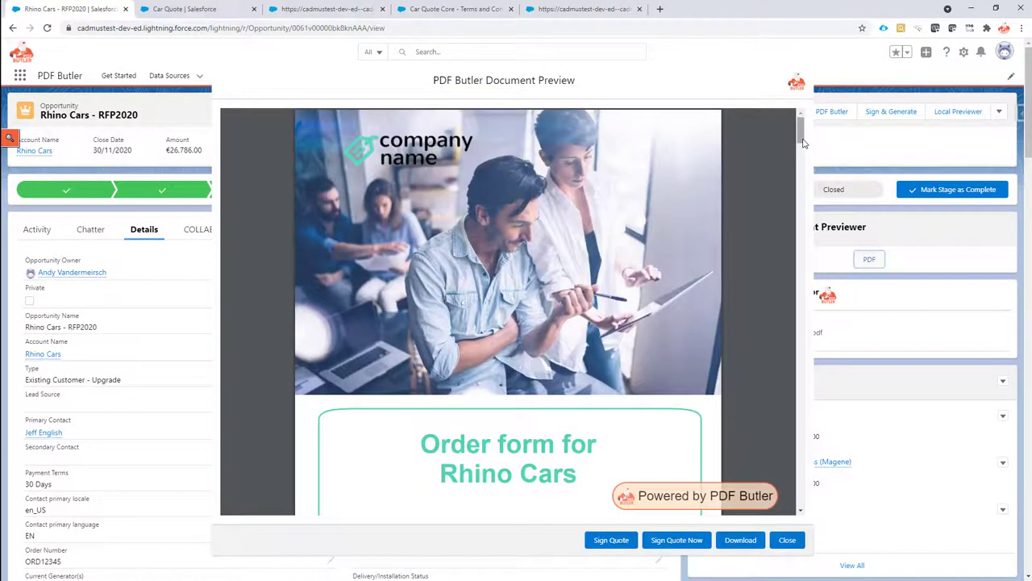
pyautogui.scroll(-3)
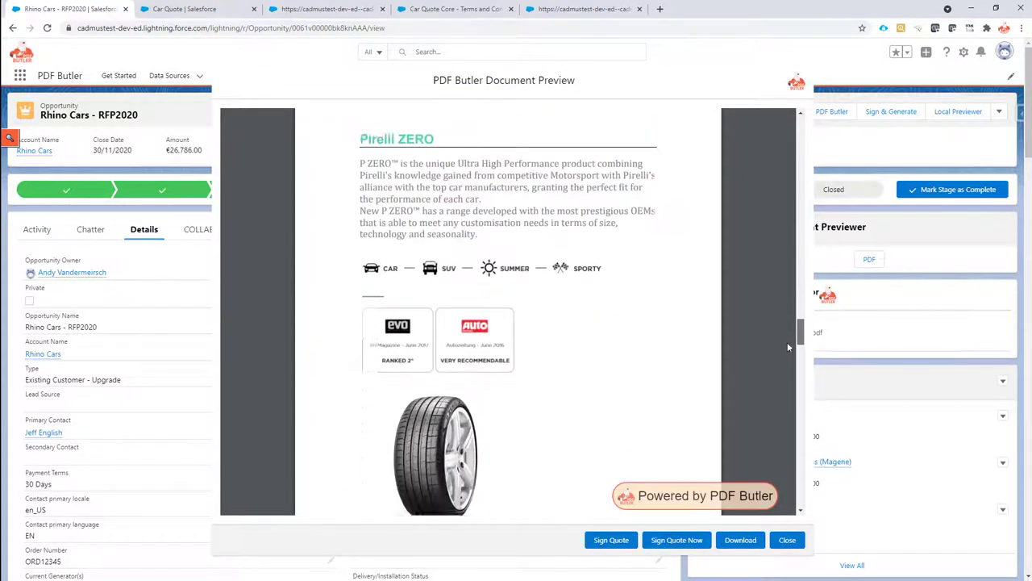
pyautogui.scroll(-3)
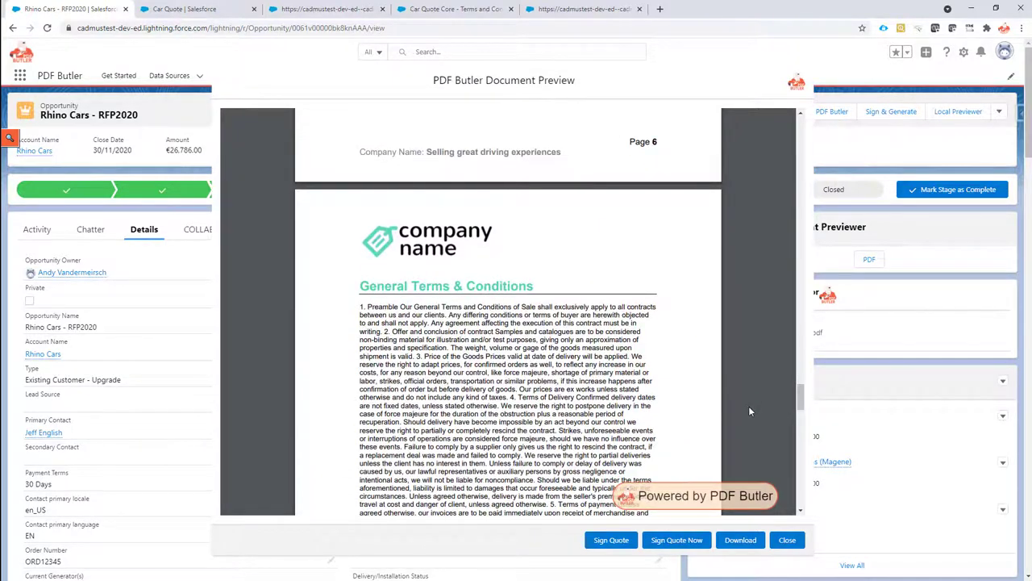
pyautogui.scroll(3)
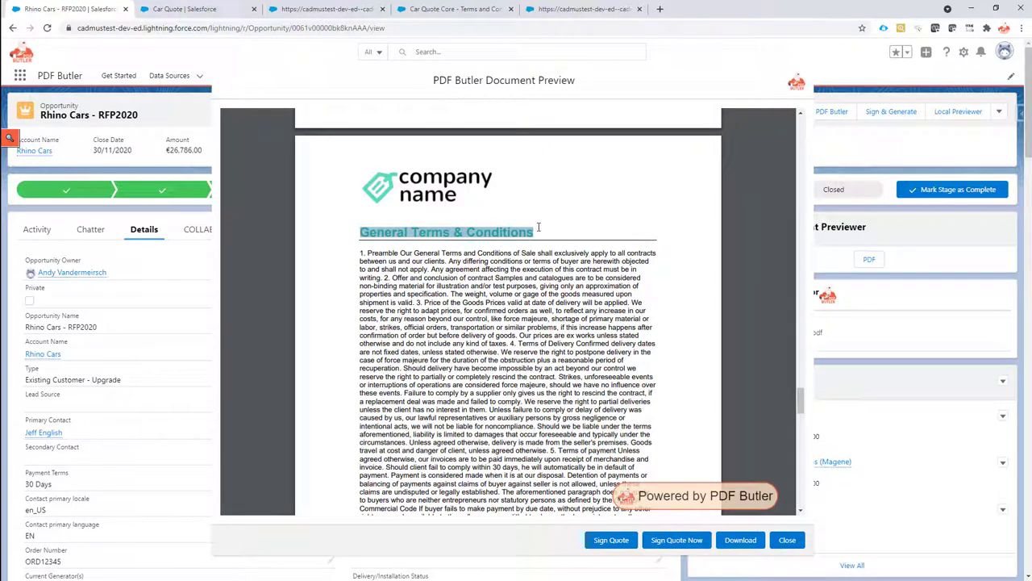
pyautogui.moveTo(441, 222)
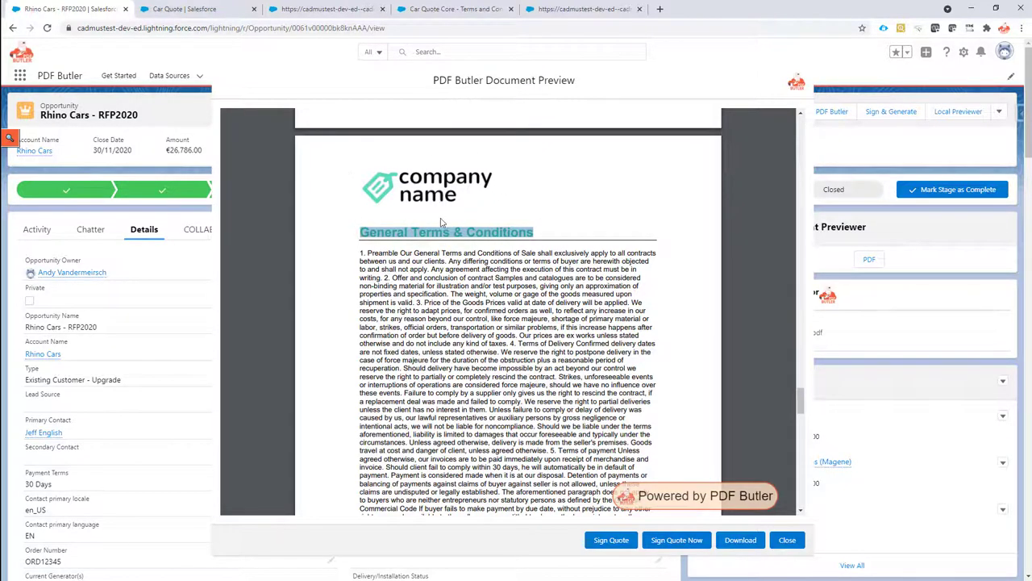
pyautogui.scroll(-3)
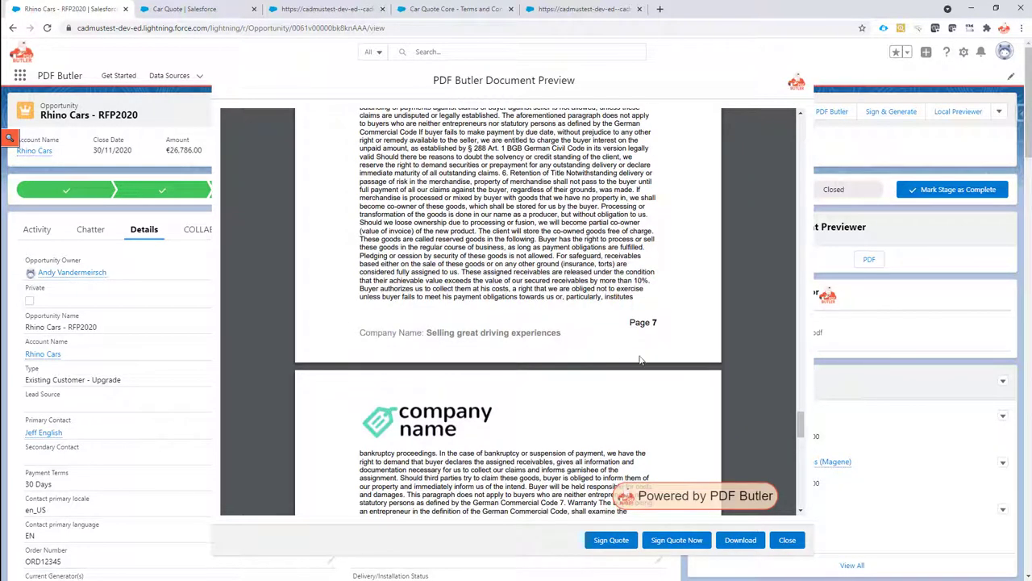
pyautogui.moveTo(589, 320)
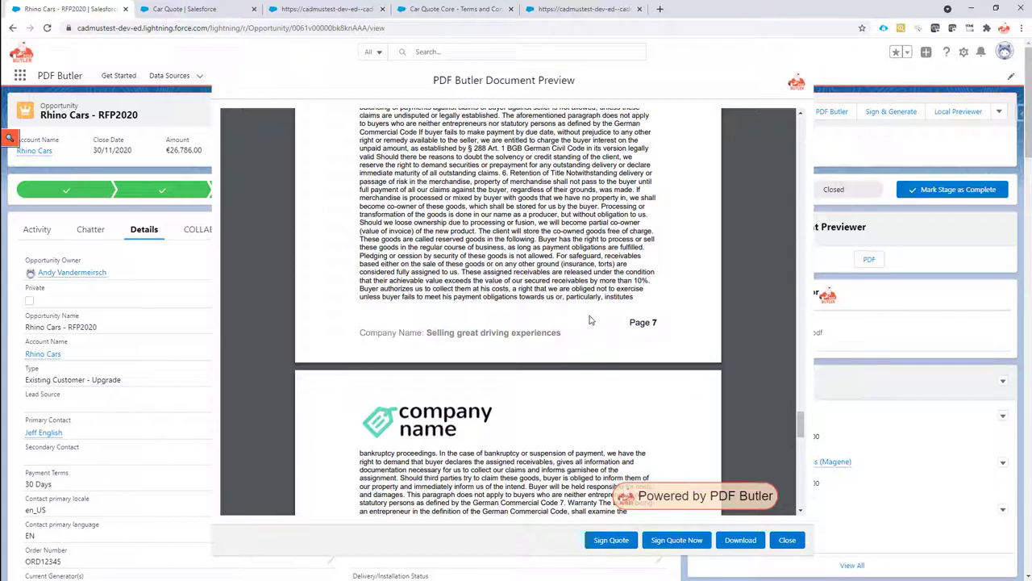
pyautogui.moveTo(636, 315)
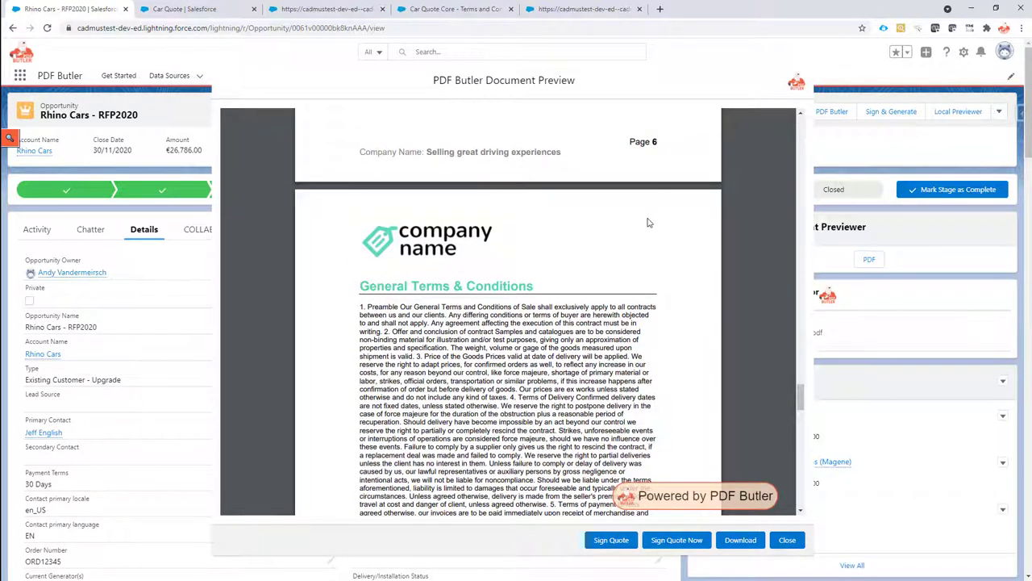
pyautogui.scroll(-3)
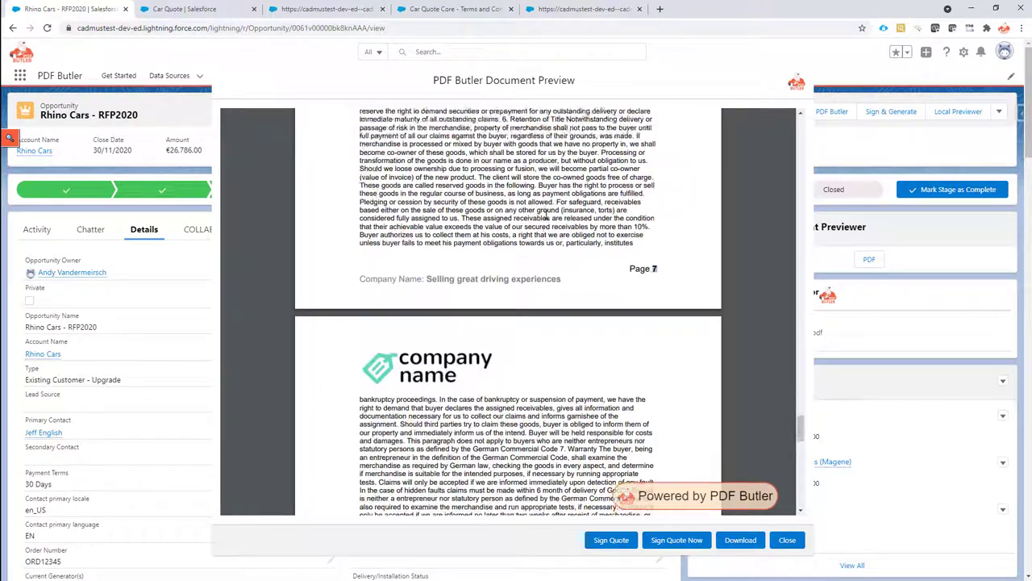
pyautogui.scroll(-3)
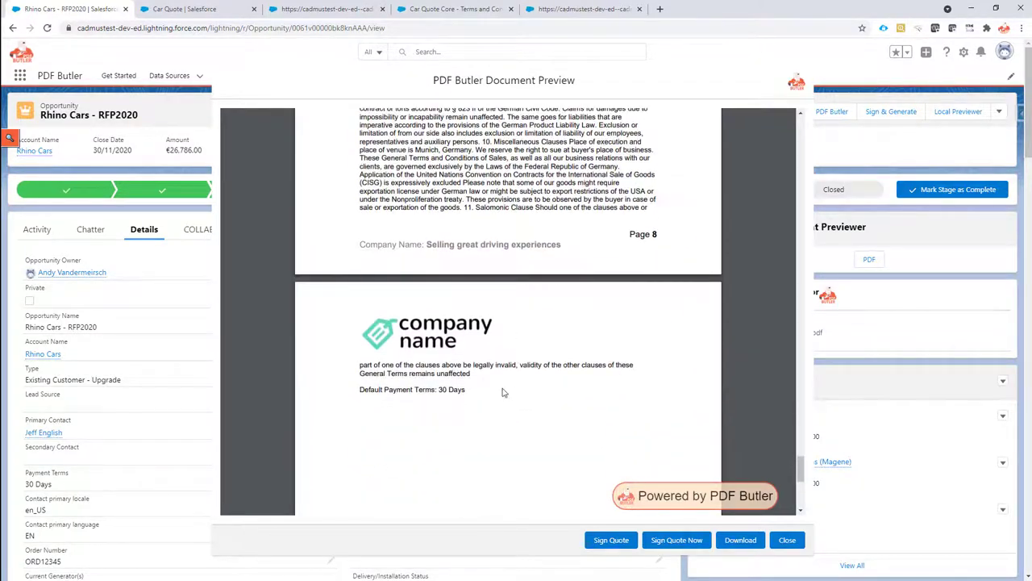